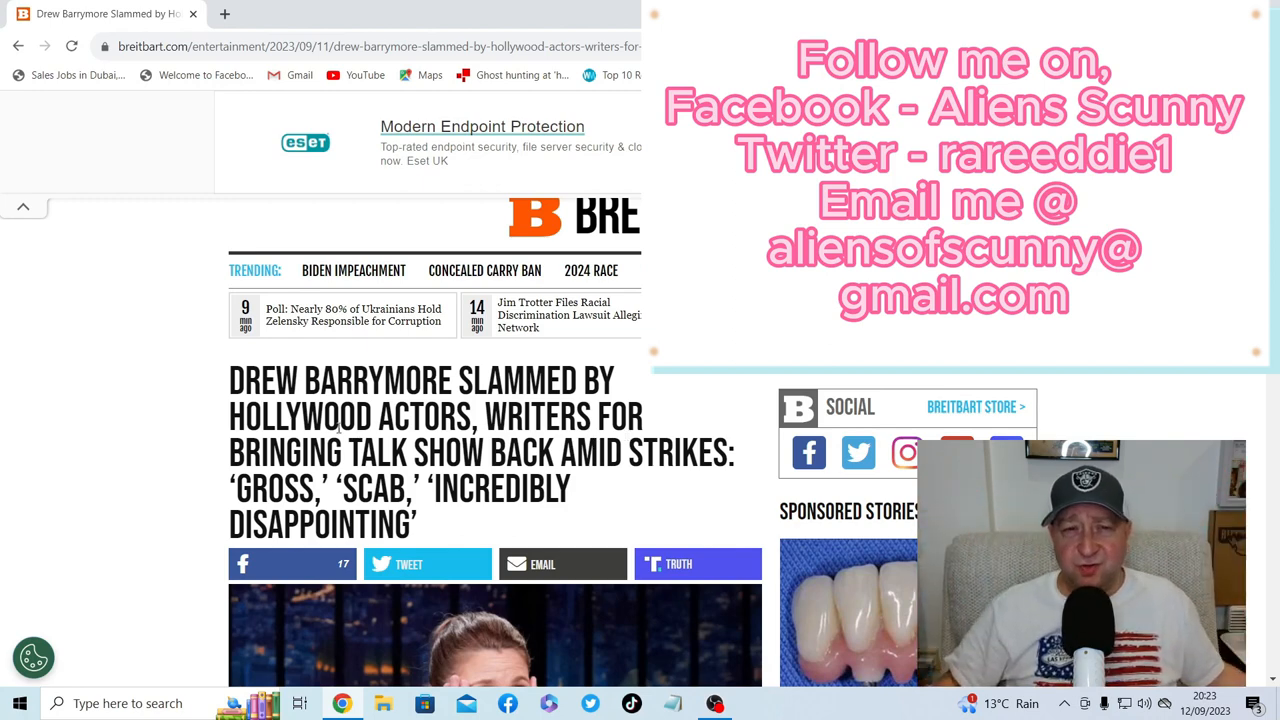
{"action": "scroll", "scroll_direction": "down", "scroll_amount": 3}
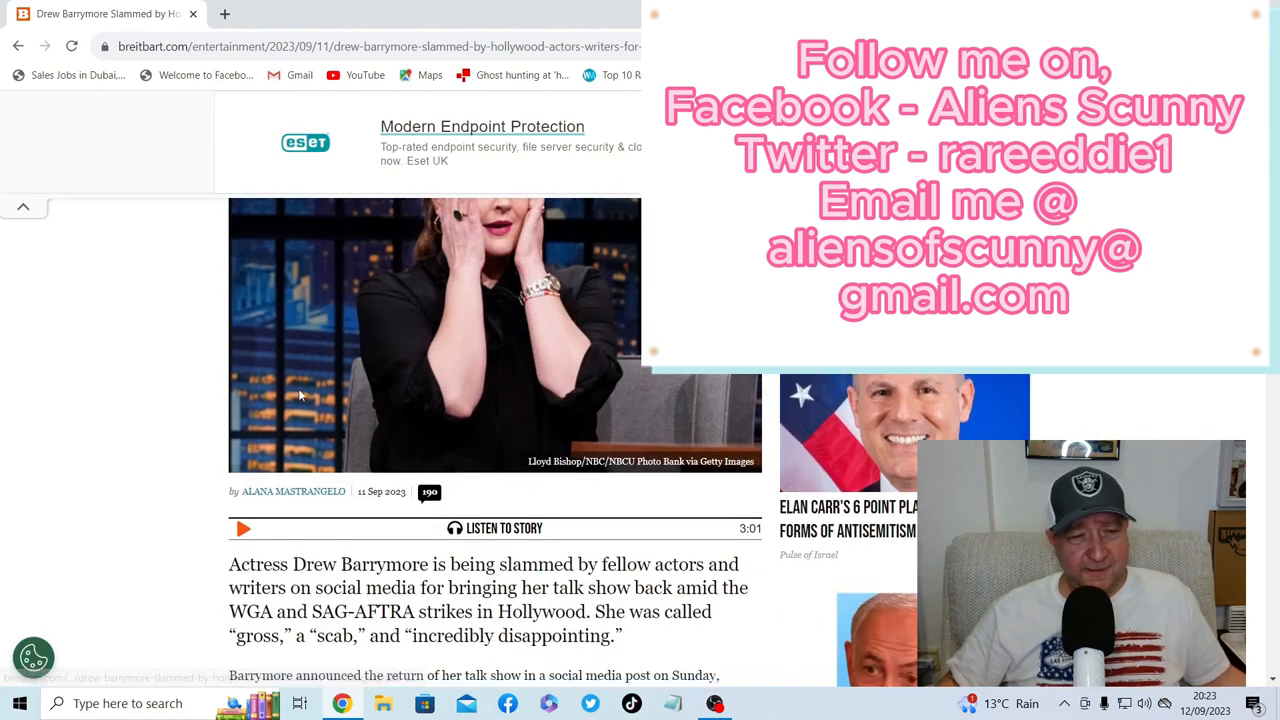
{"action": "scroll", "scroll_direction": "down", "scroll_amount": 3}
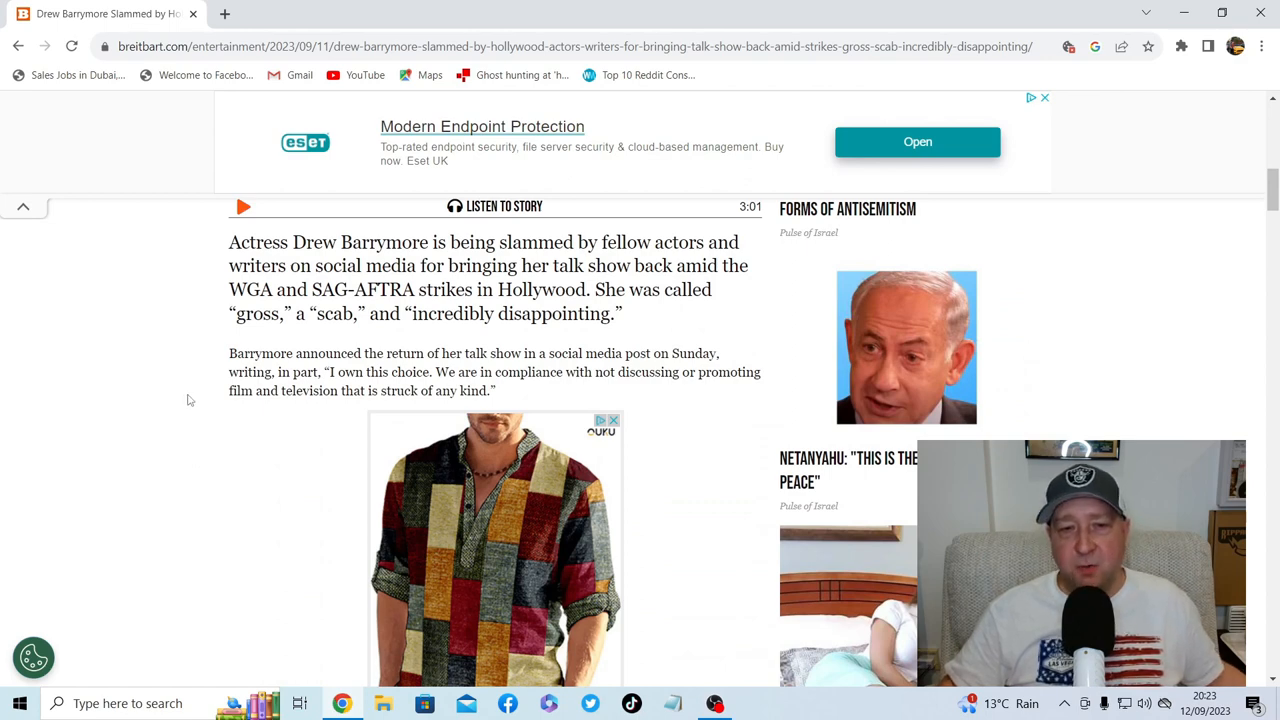
{"action": "mouse_move", "coordinate": [16, 322]}
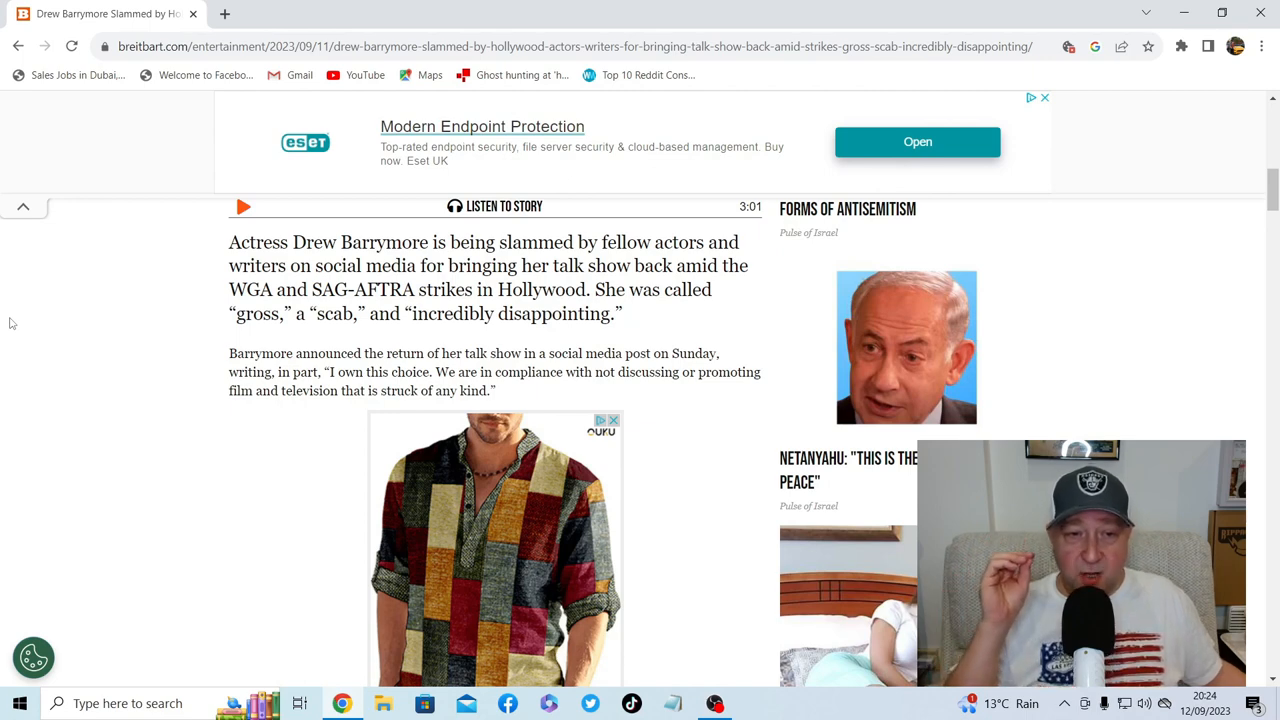
{"action": "scroll", "scroll_direction": "down", "scroll_amount": 3}
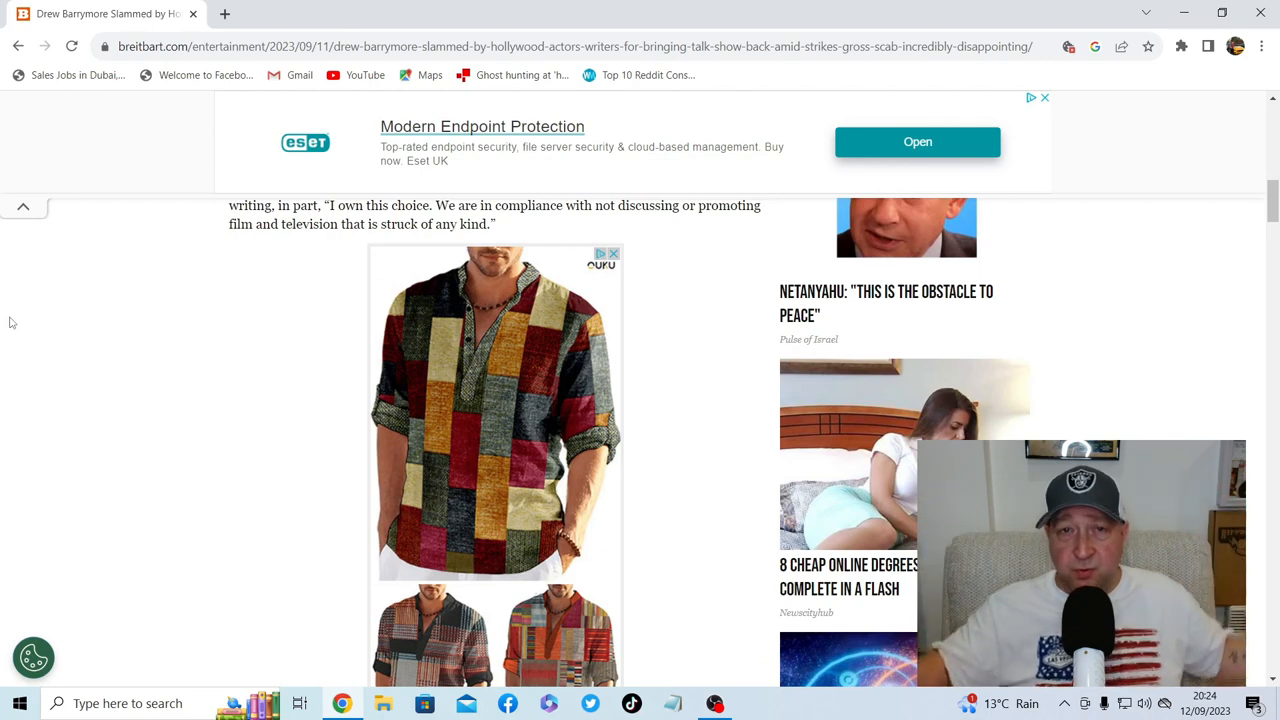
{"action": "scroll", "scroll_direction": "down", "scroll_amount": 3}
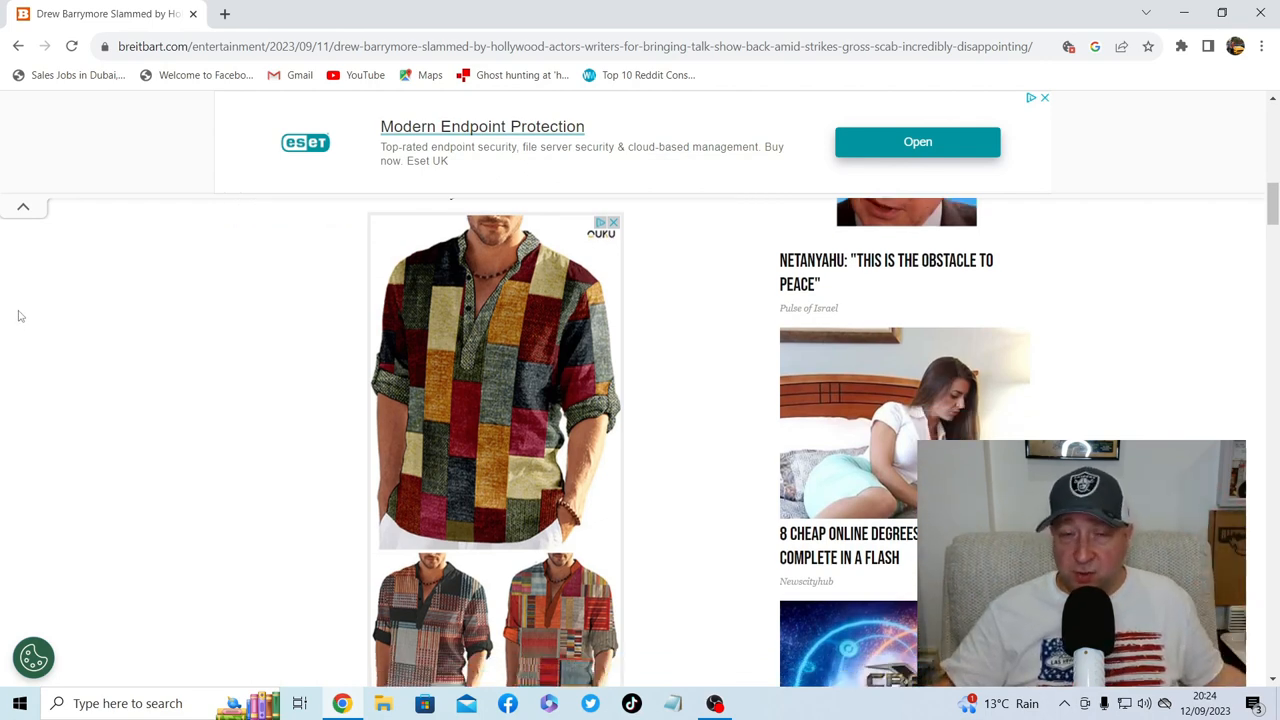
{"action": "scroll", "scroll_direction": "down", "scroll_amount": 3}
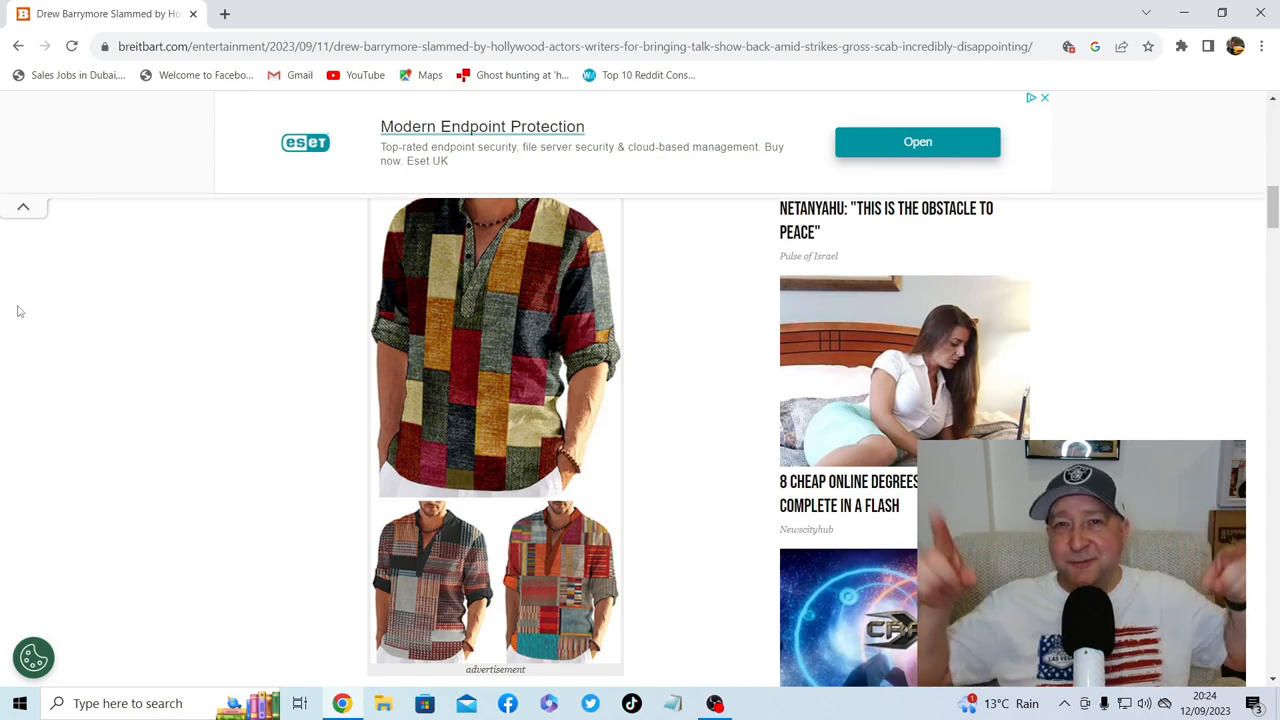
{"action": "scroll", "scroll_direction": "down", "scroll_amount": 3}
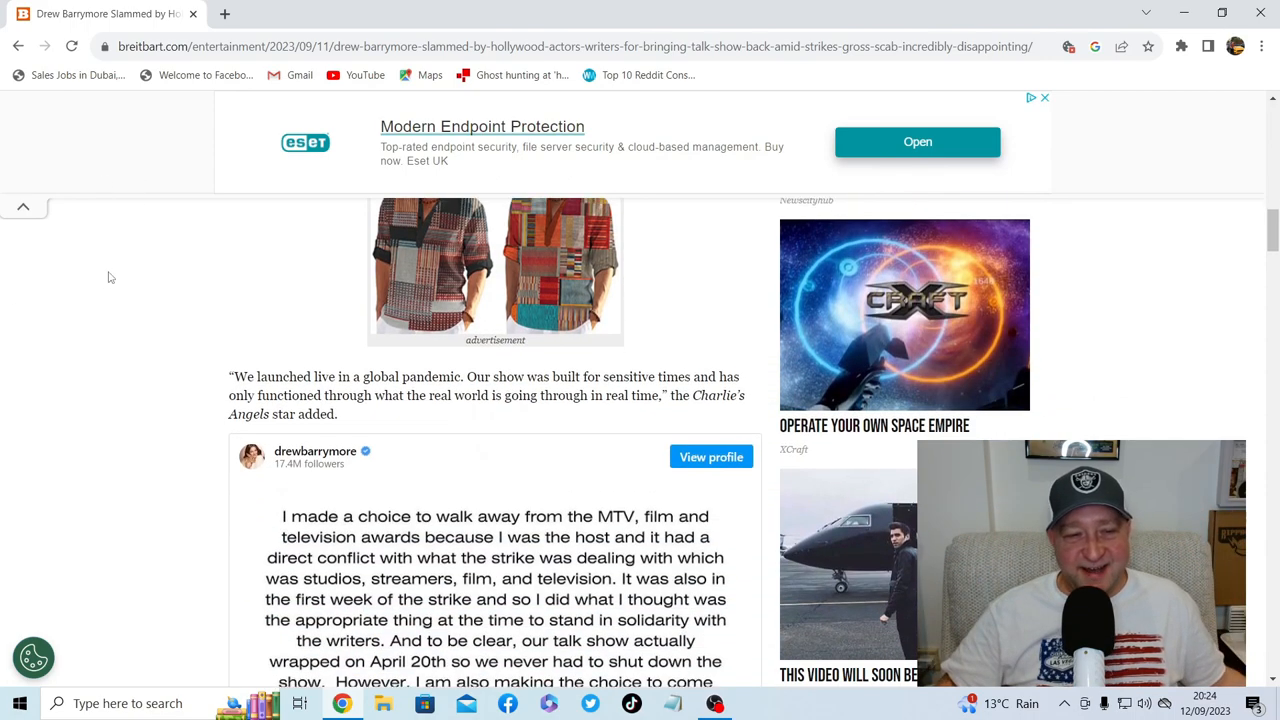
{"action": "scroll", "scroll_direction": "down", "scroll_amount": 3}
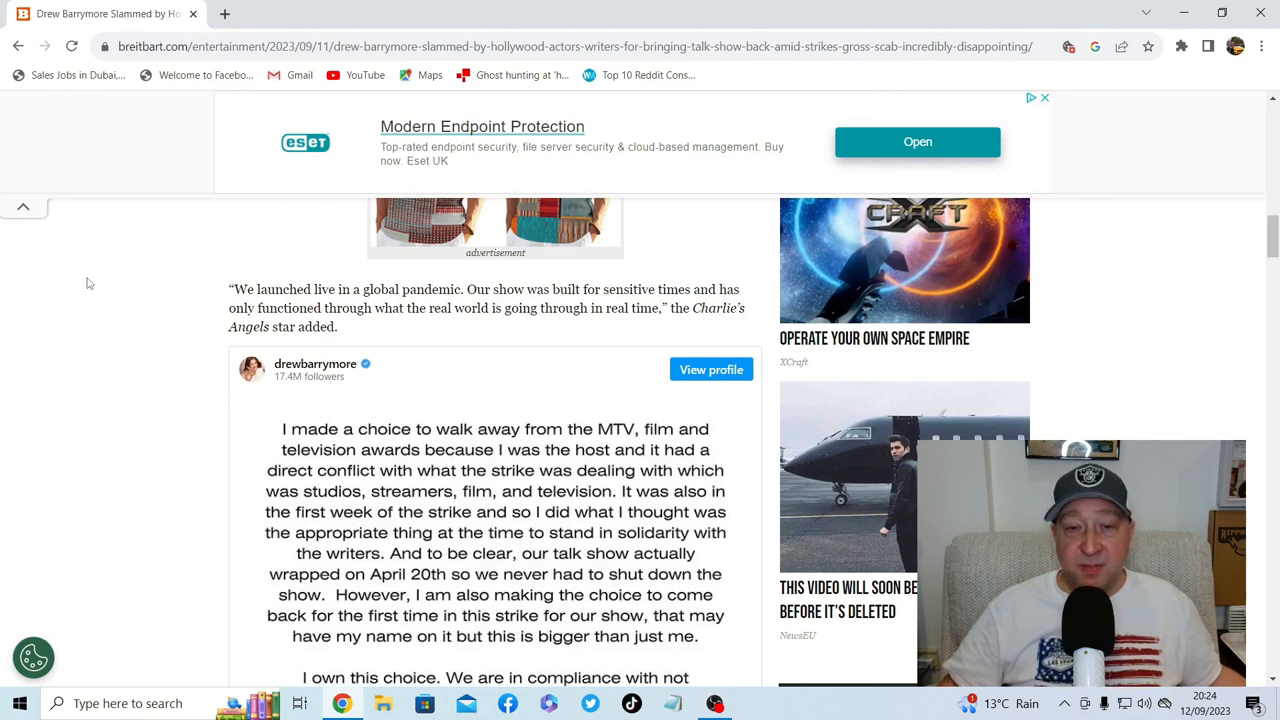
{"action": "scroll", "scroll_direction": "down", "scroll_amount": 3}
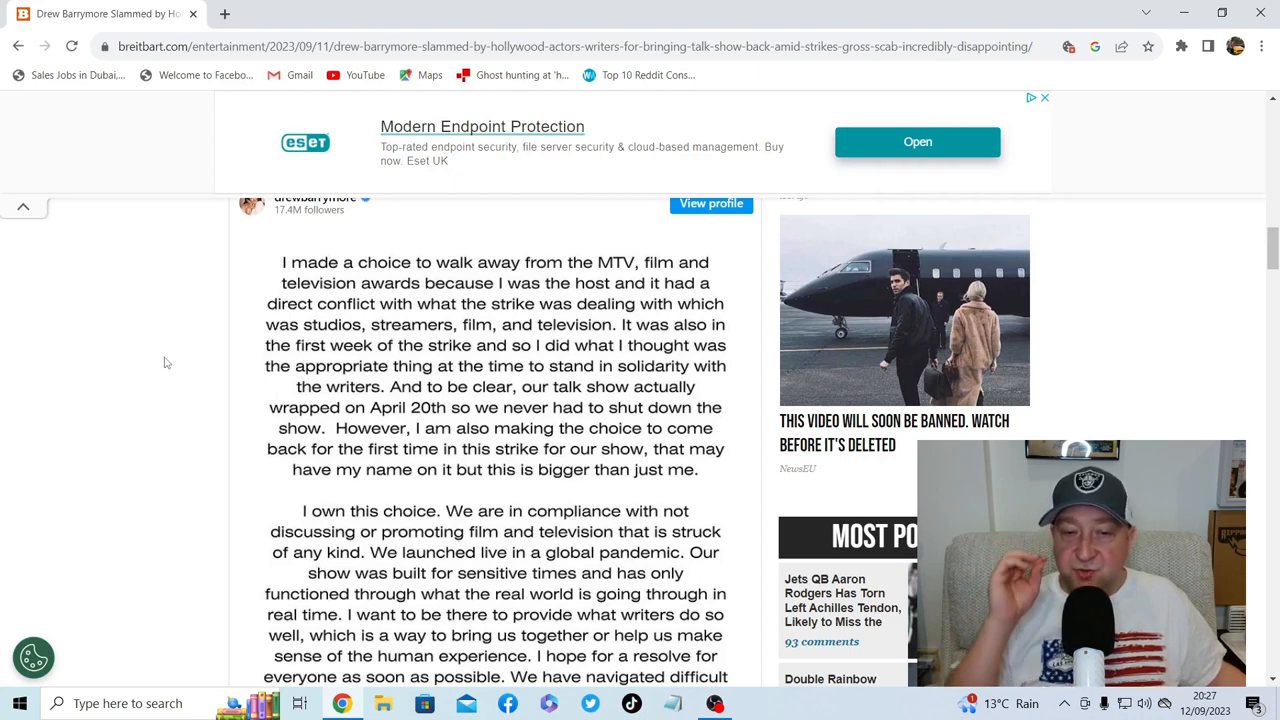
{"action": "scroll", "scroll_direction": "down", "scroll_amount": 3}
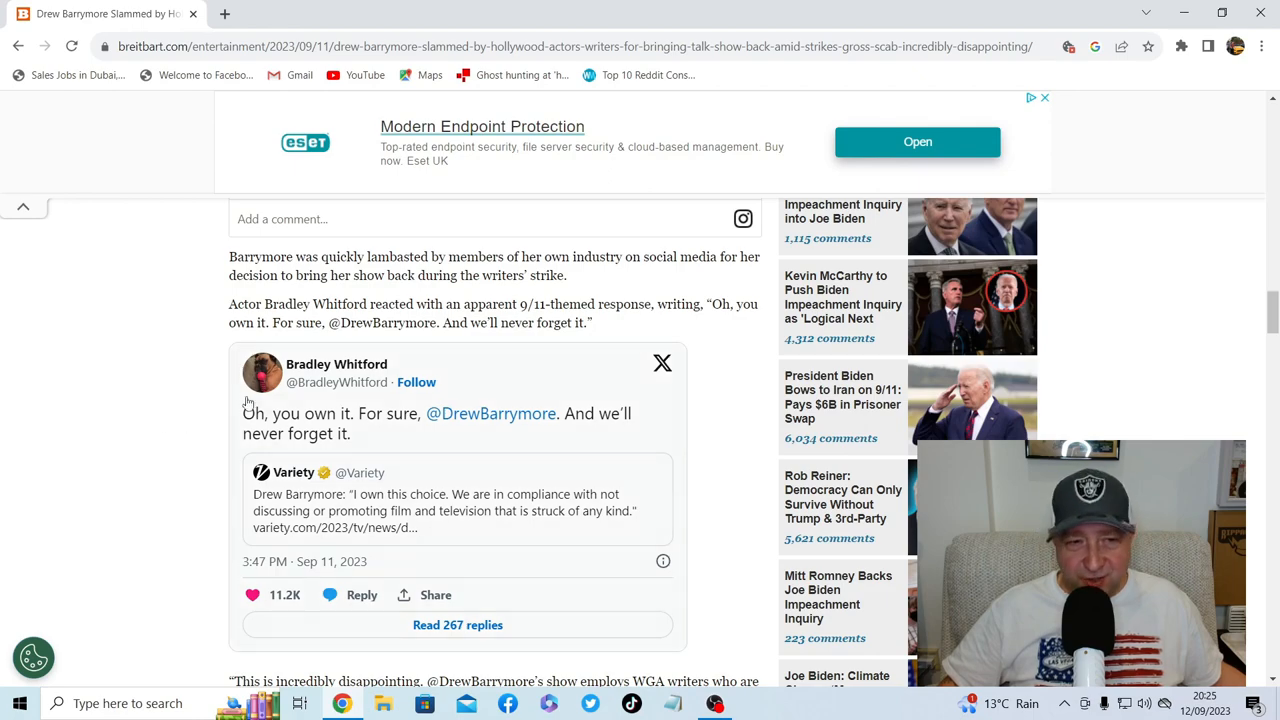
{"action": "scroll", "scroll_direction": "down", "scroll_amount": 3}
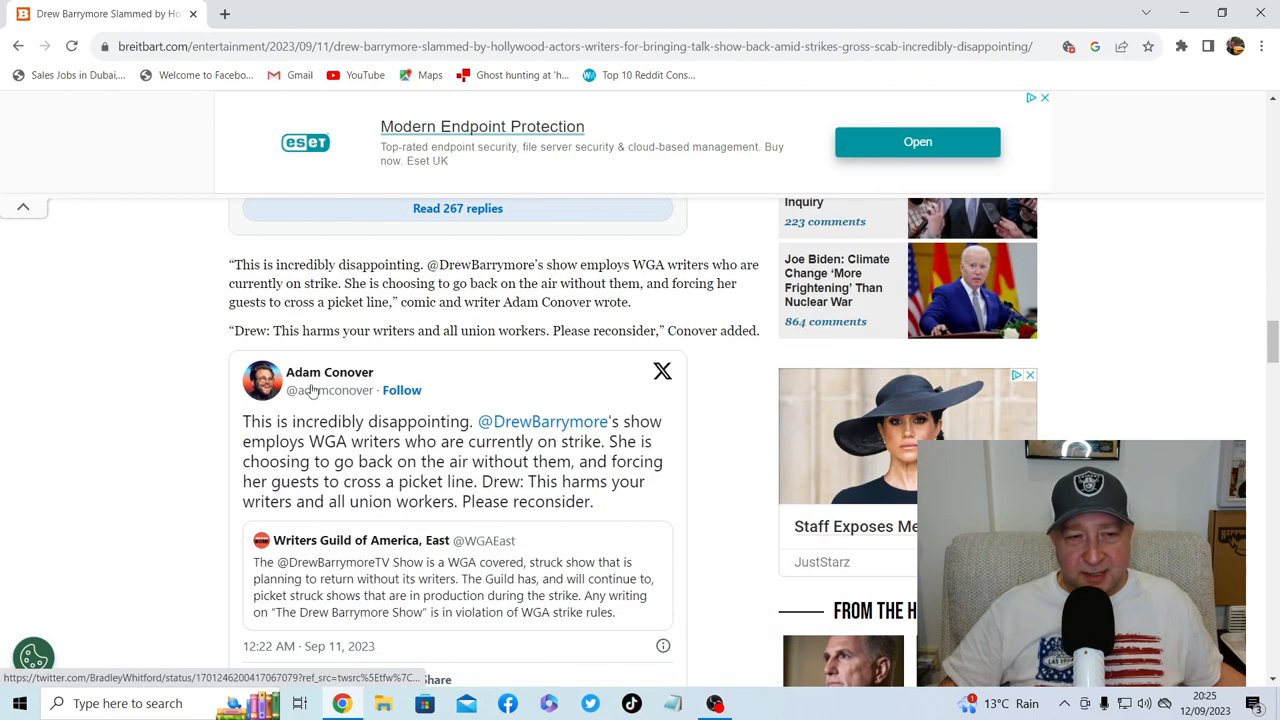
{"action": "scroll", "scroll_direction": "down", "scroll_amount": 3}
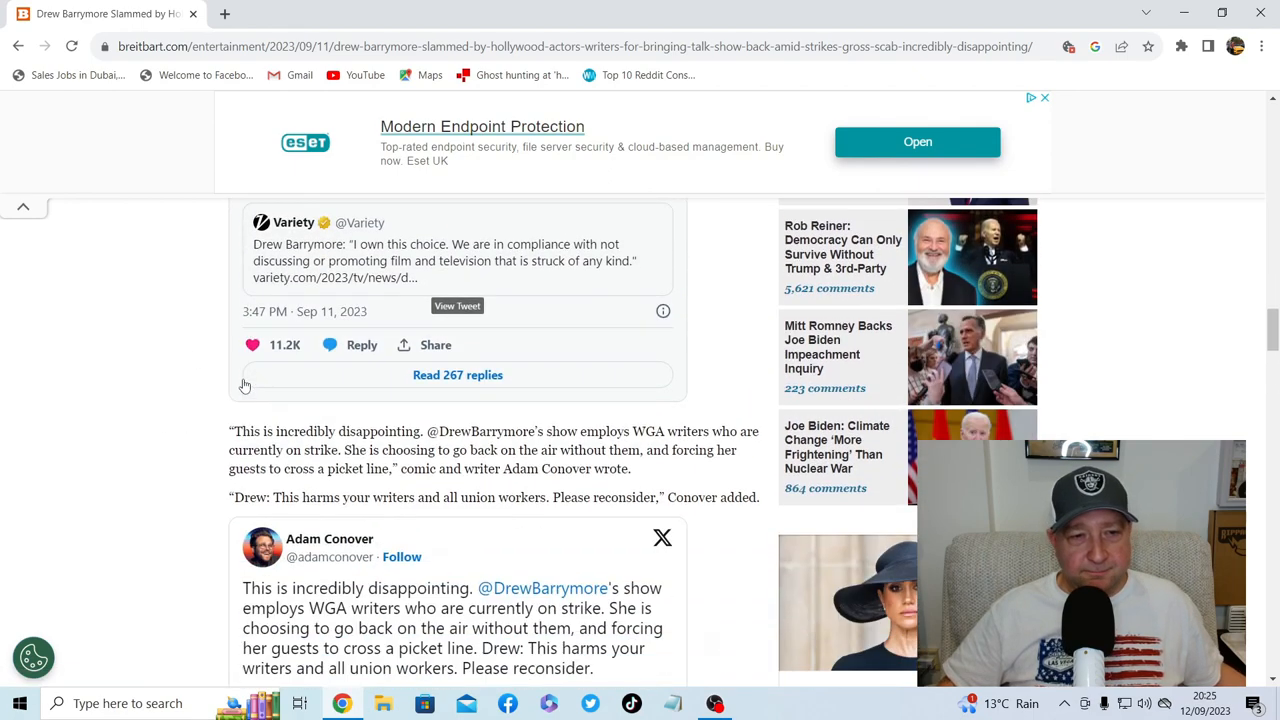
{"action": "scroll", "scroll_direction": "down", "scroll_amount": 3}
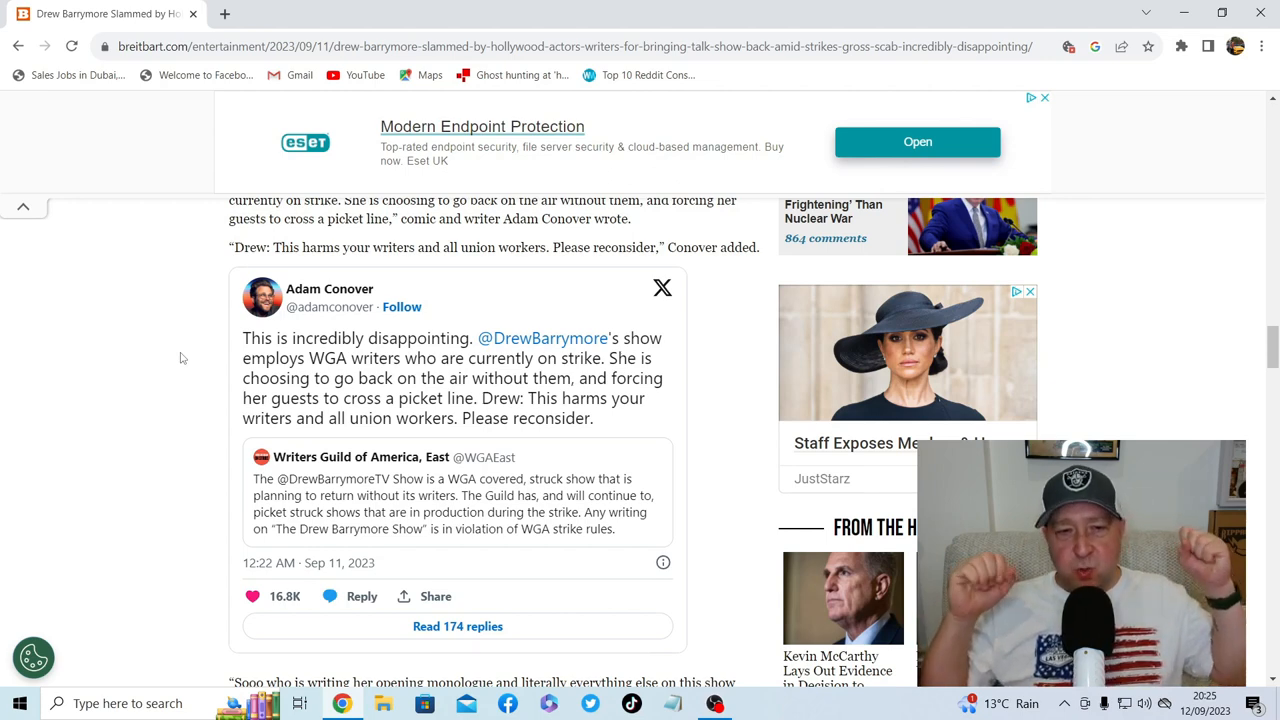
{"action": "mouse_move", "coordinate": [170, 360]}
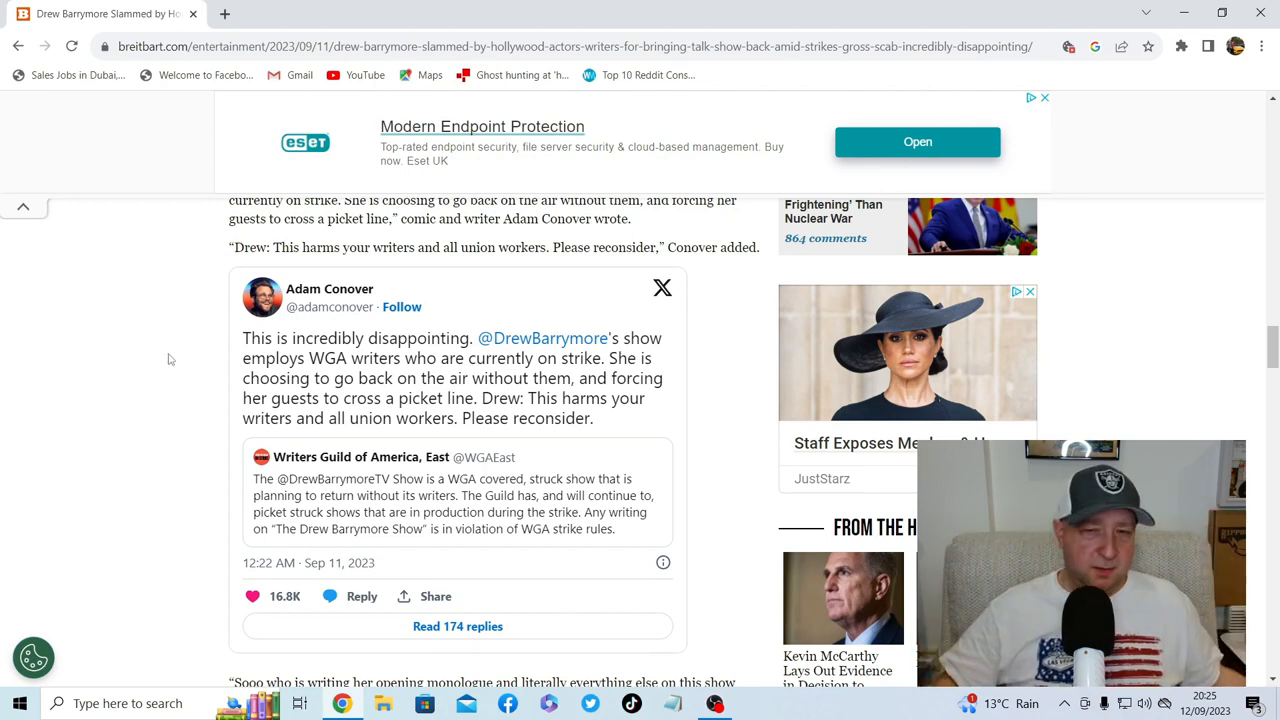
{"action": "scroll", "scroll_direction": "down", "scroll_amount": 3}
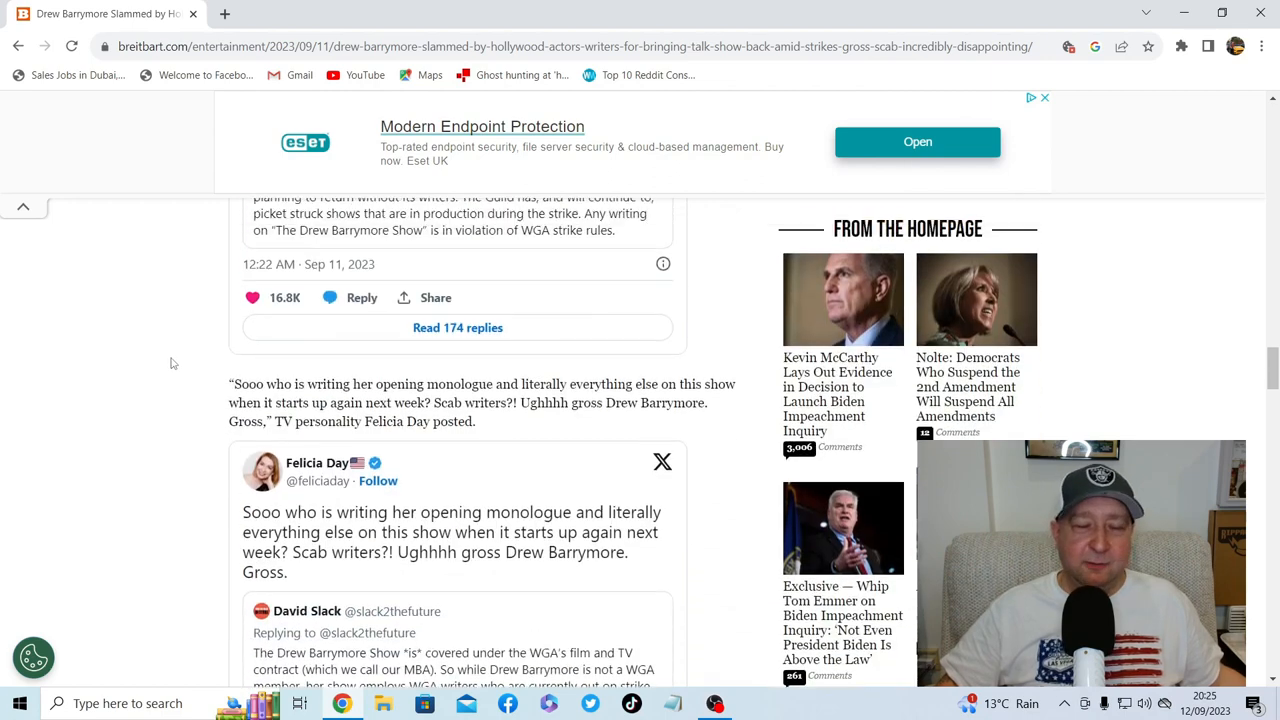
{"action": "scroll", "scroll_direction": "down", "scroll_amount": 3}
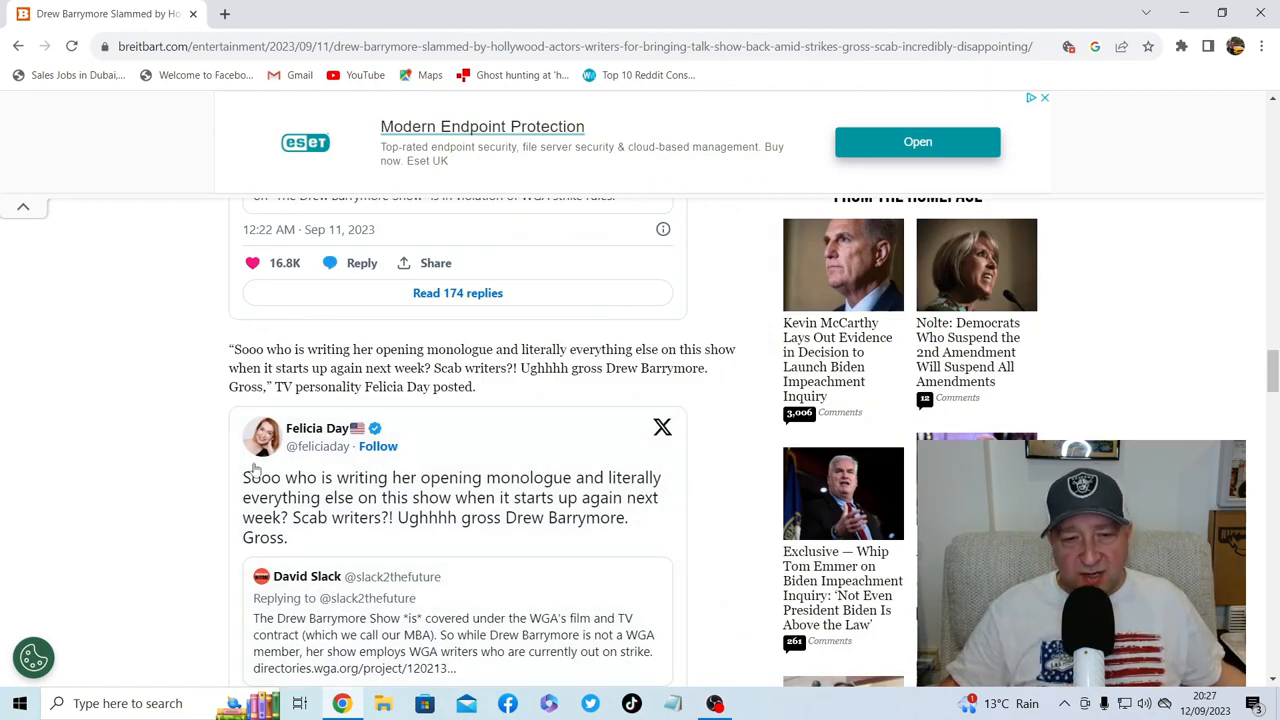
{"action": "mouse_move", "coordinate": [180, 492]}
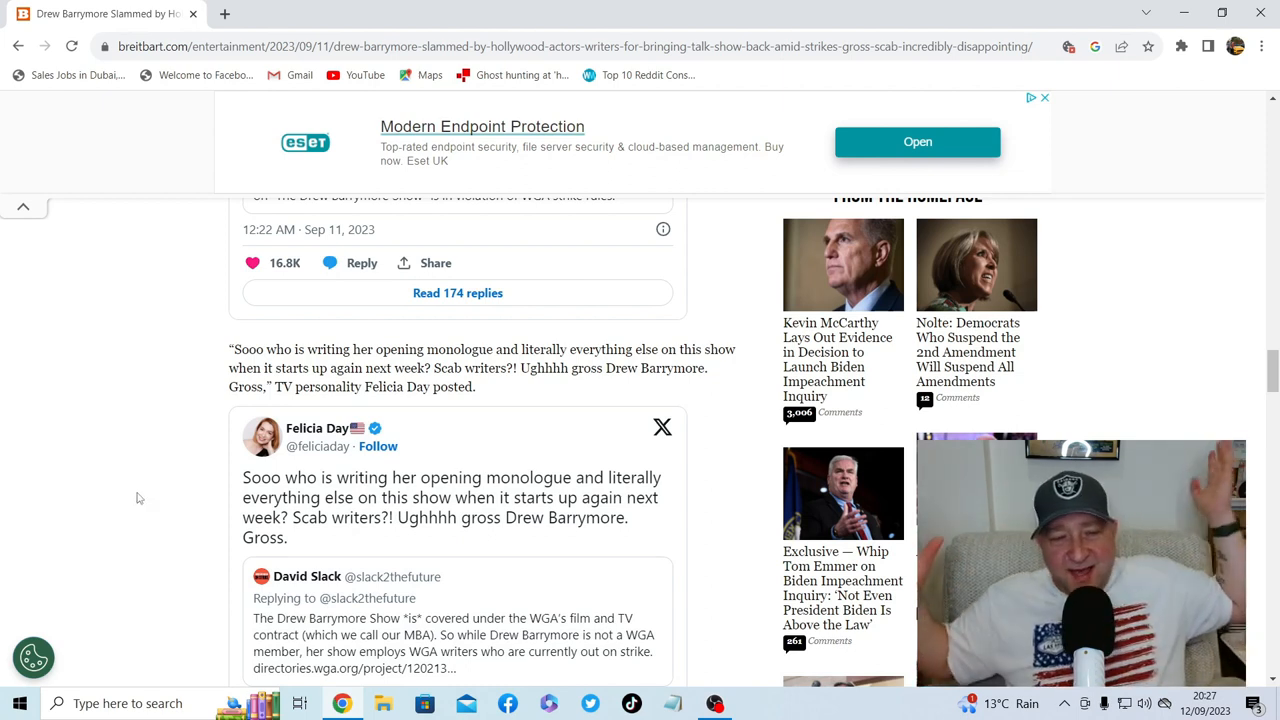
{"action": "scroll", "scroll_direction": "down", "scroll_amount": 3}
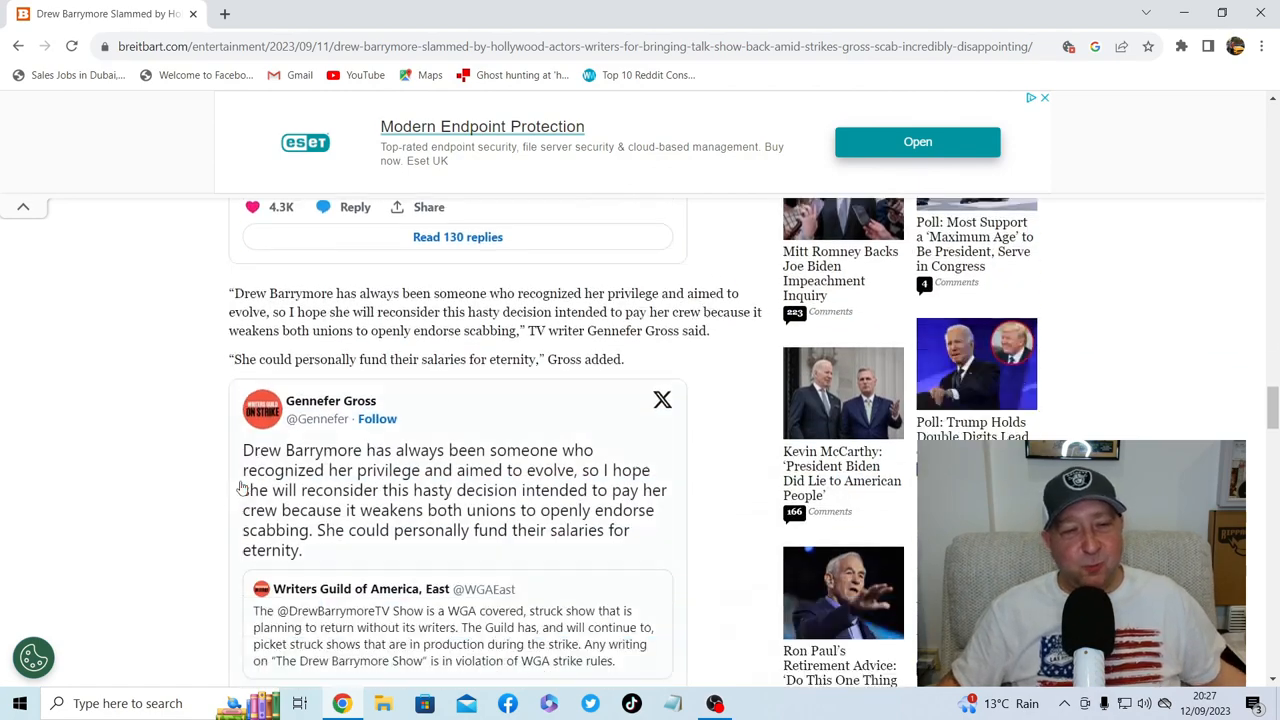
{"action": "scroll", "scroll_direction": "down", "scroll_amount": 3}
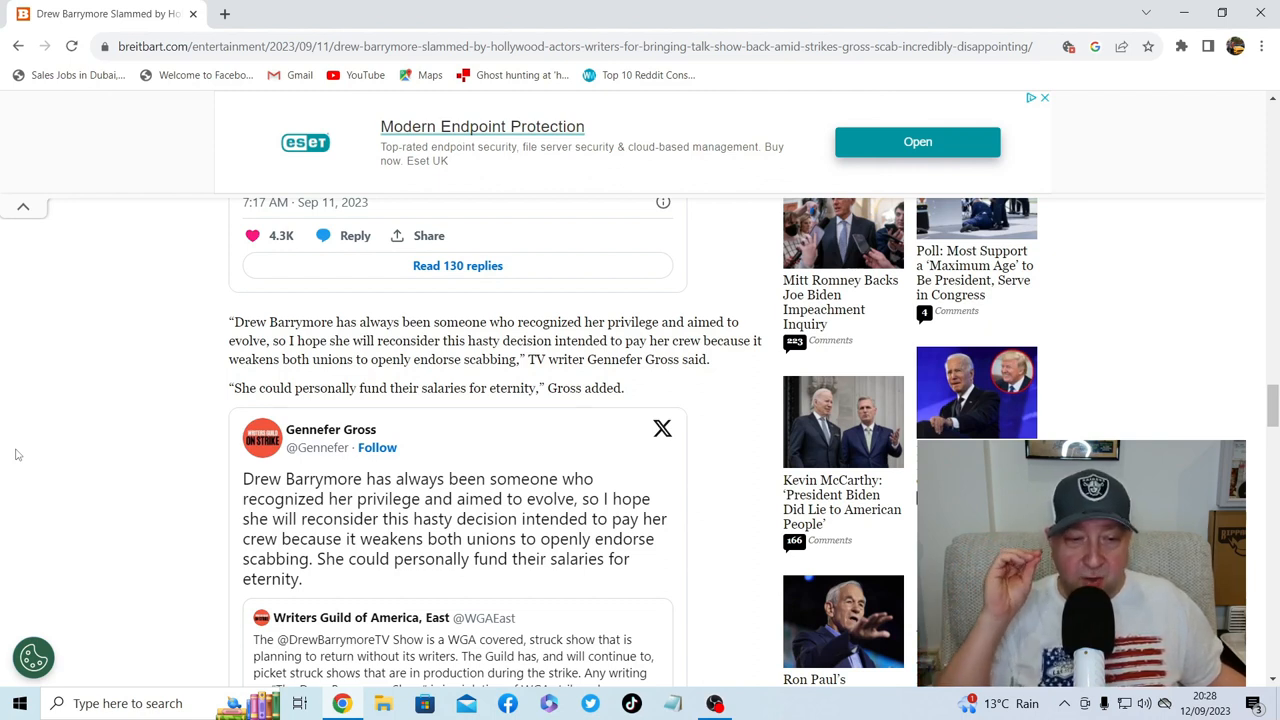
{"action": "mouse_move", "coordinate": [170, 470]}
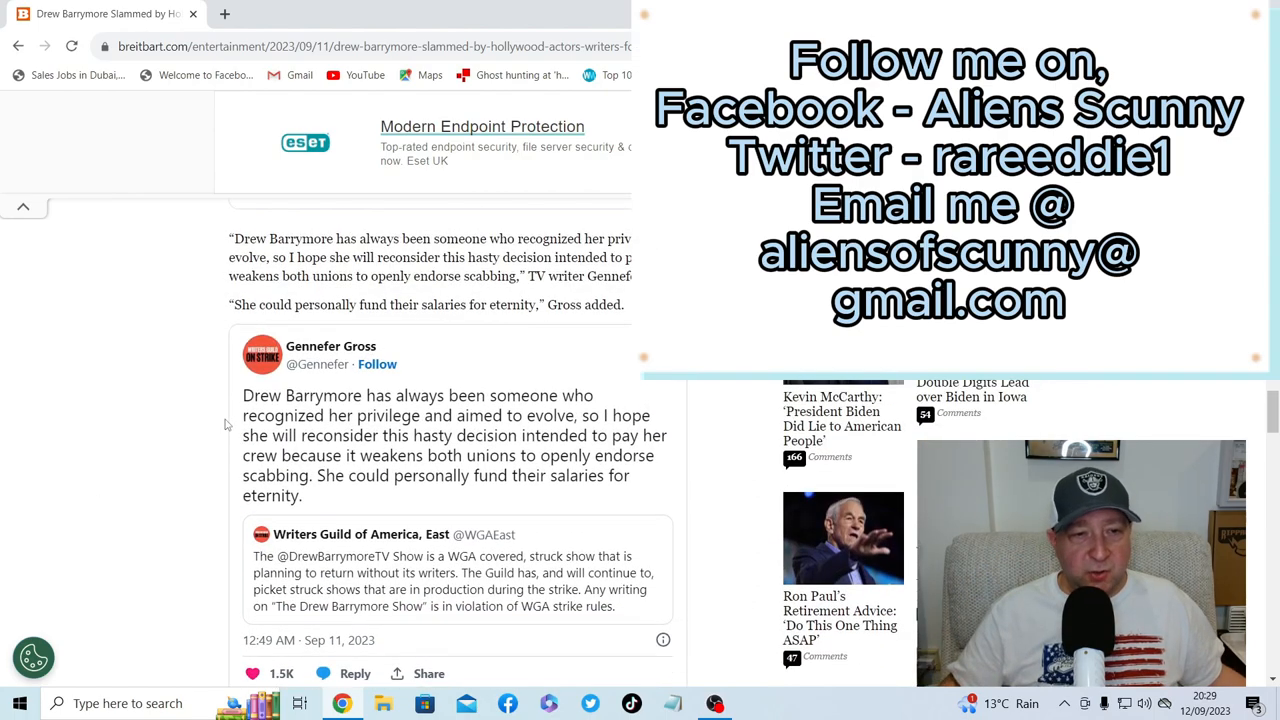
{"action": "scroll", "scroll_direction": "down", "scroll_amount": 3}
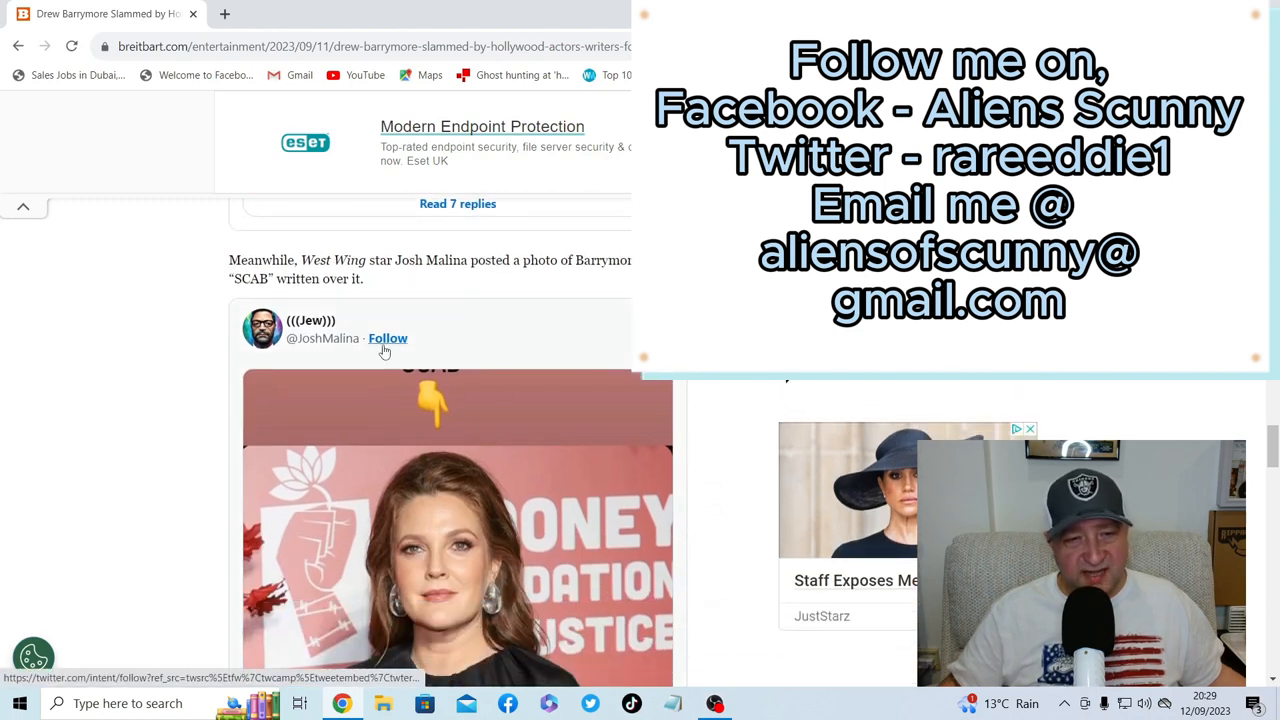
{"action": "scroll", "scroll_direction": "down", "scroll_amount": 3}
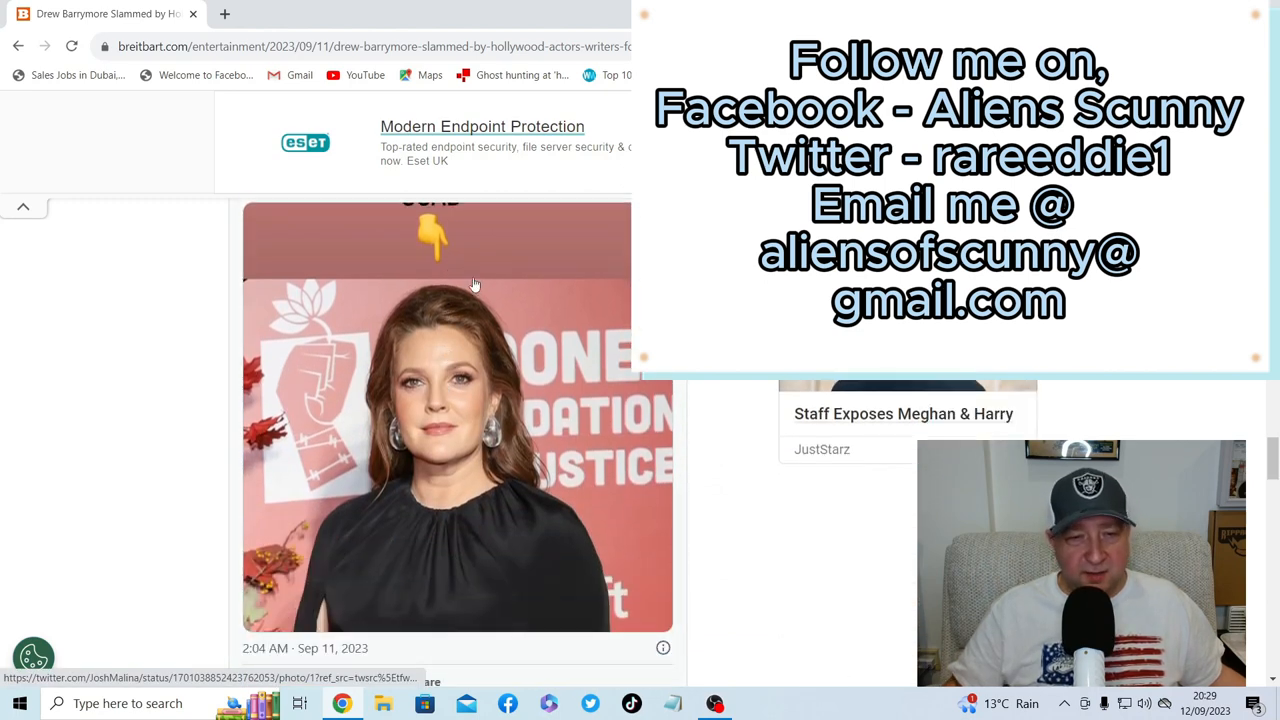
{"action": "scroll", "scroll_direction": "down", "scroll_amount": 3}
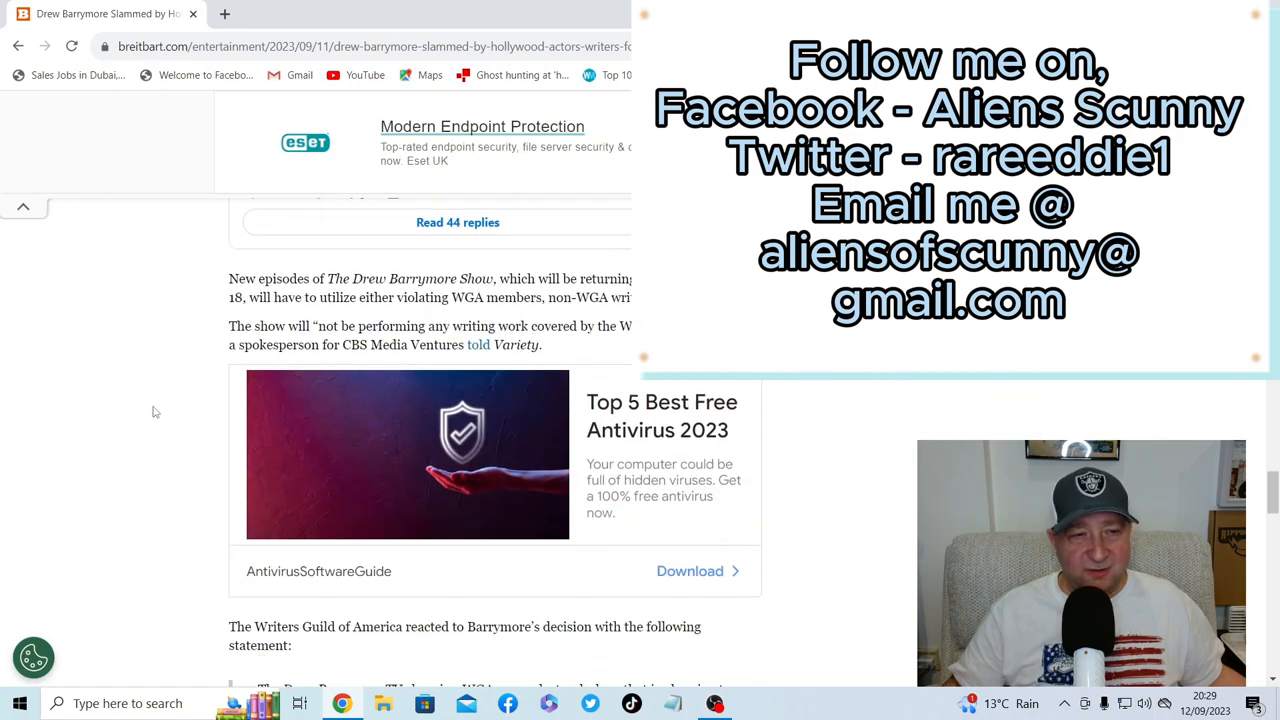
{"action": "scroll", "scroll_direction": "down", "scroll_amount": 3}
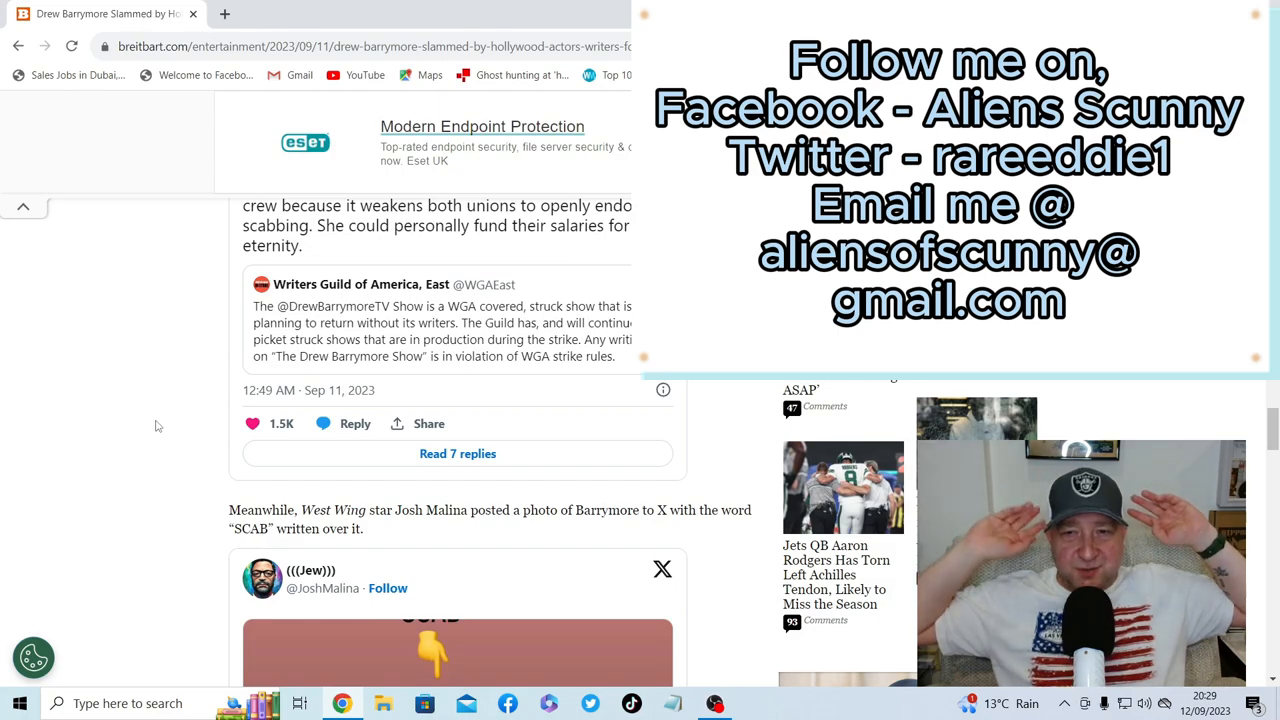
{"action": "scroll", "scroll_direction": "down", "scroll_amount": 3}
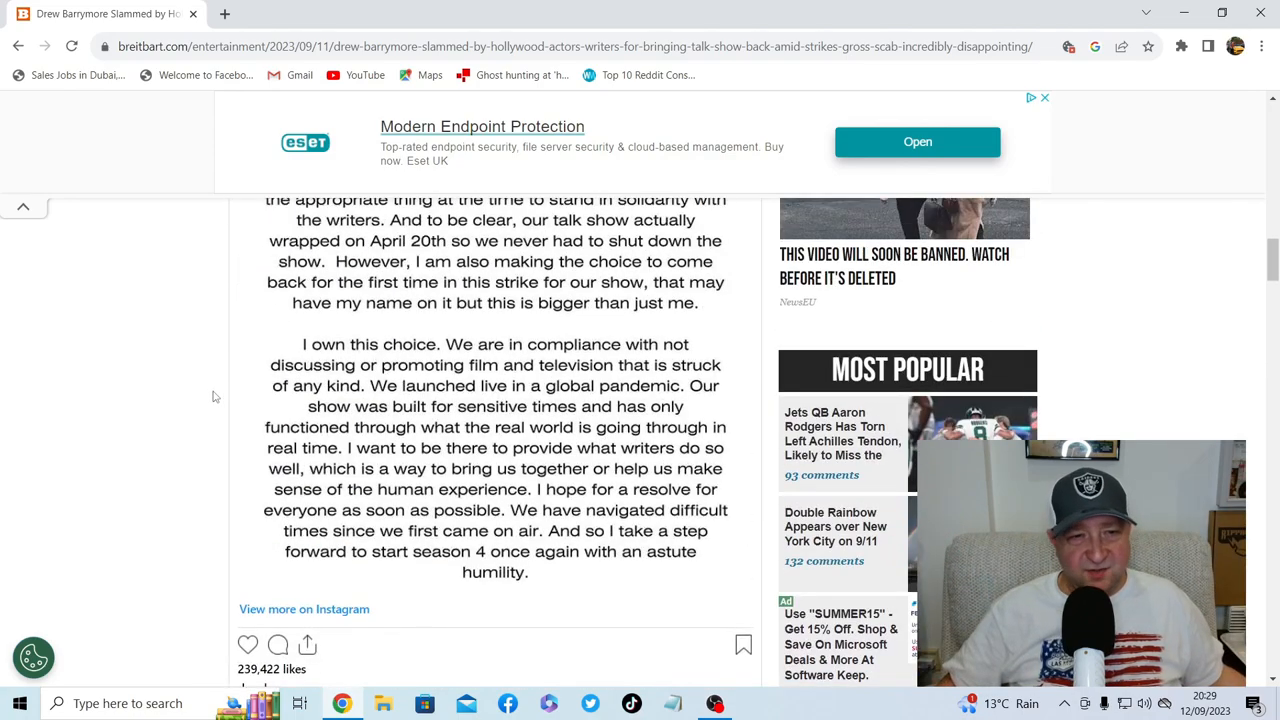
{"action": "scroll", "scroll_direction": "down", "scroll_amount": 3}
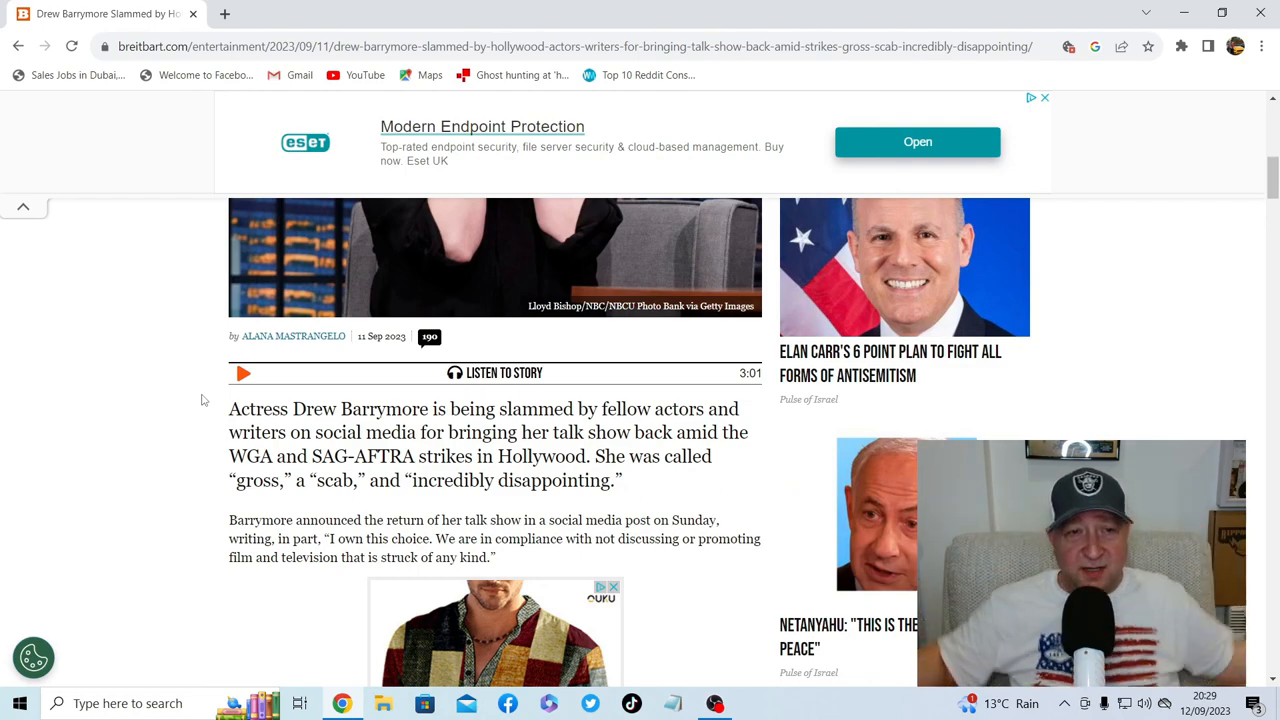
{"action": "scroll", "scroll_direction": "up", "scroll_amount": 3}
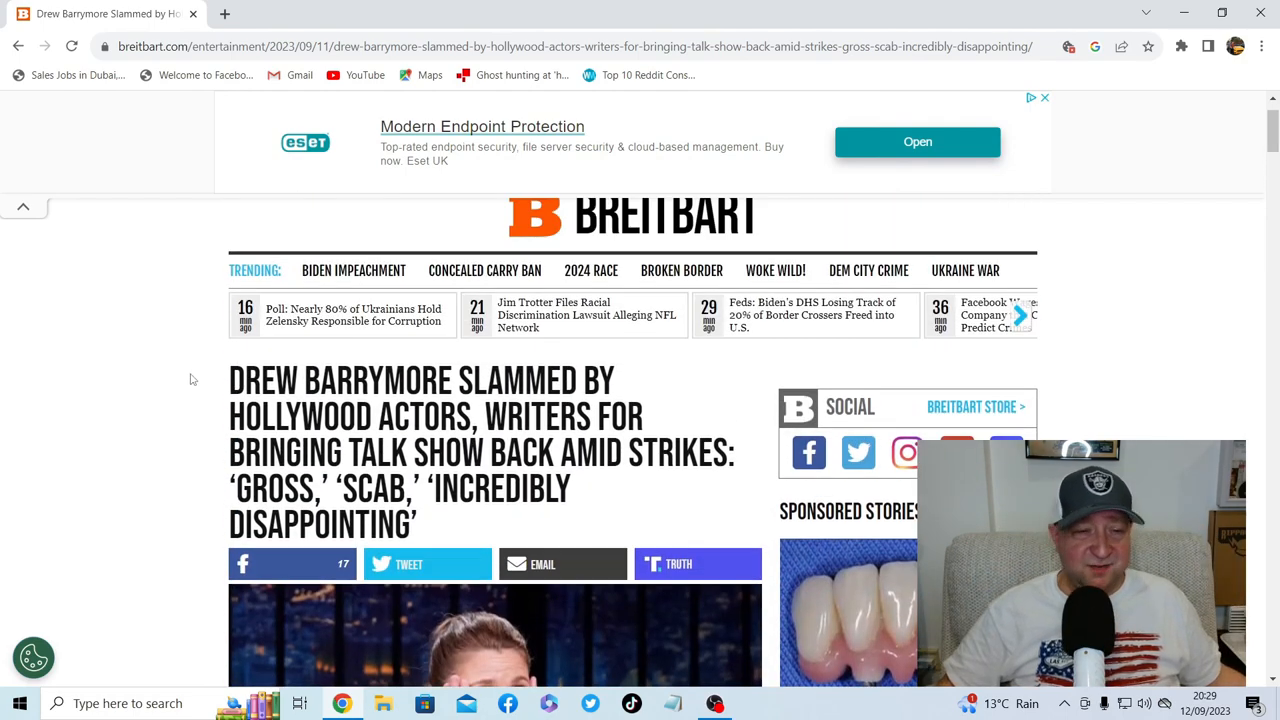
{"action": "scroll", "scroll_direction": "down", "scroll_amount": 3}
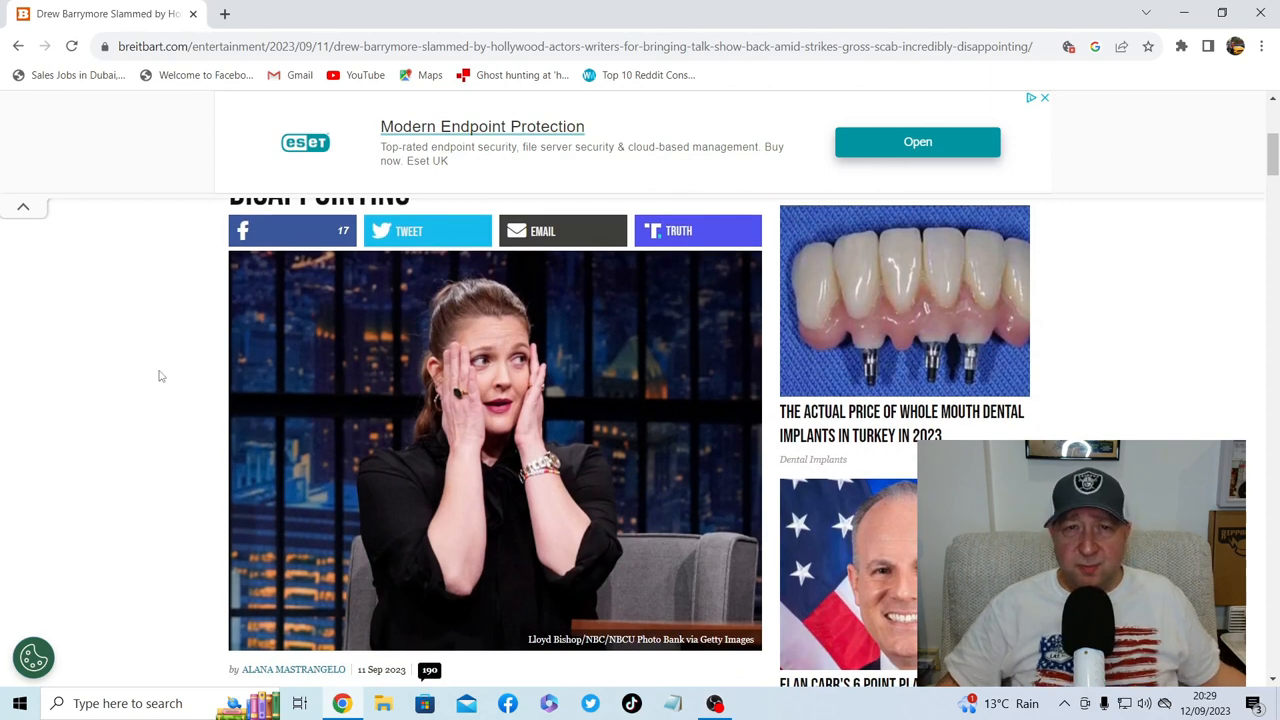